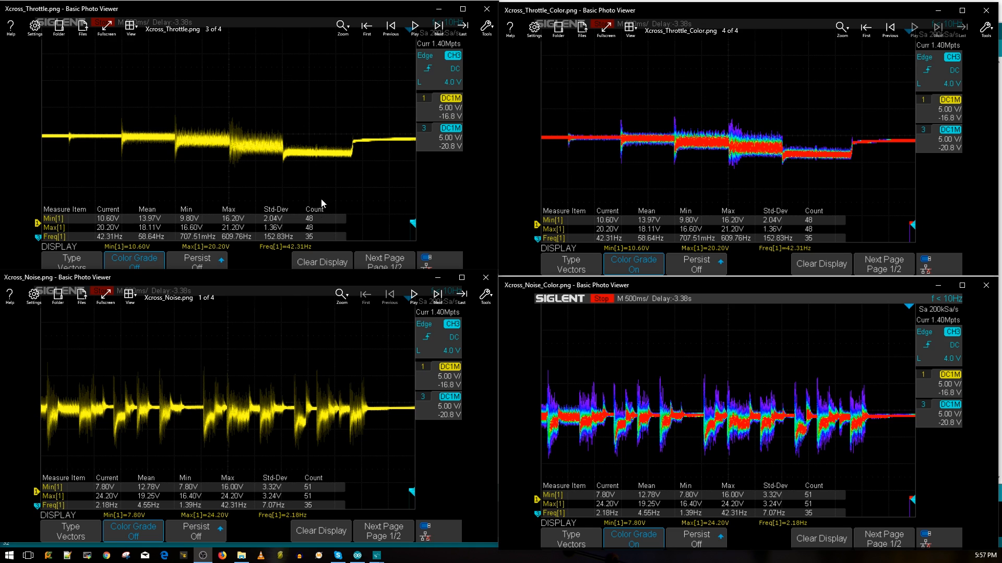
{"action": "mouse_move", "coordinate": [358, 155]}
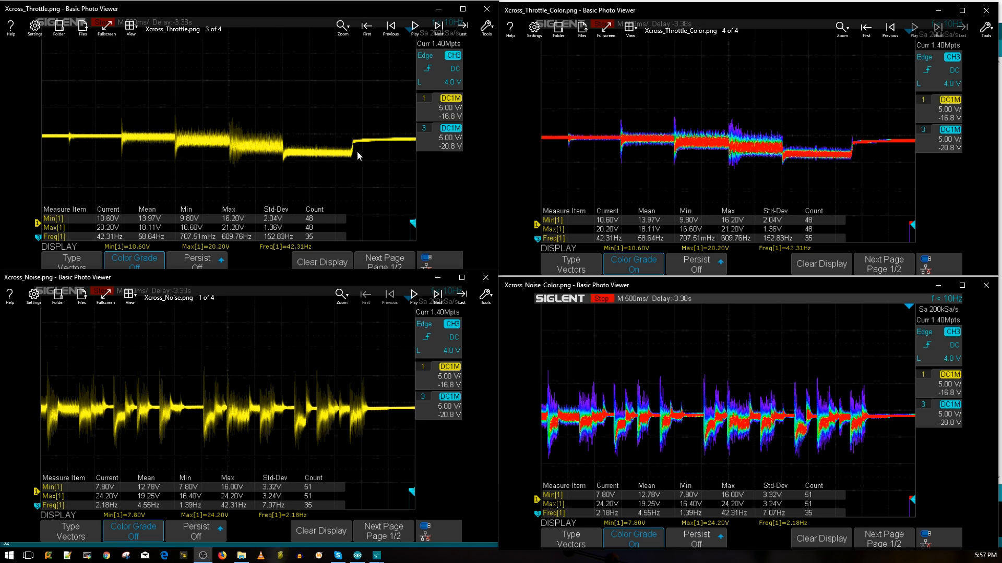
{"action": "mouse_move", "coordinate": [93, 141]}
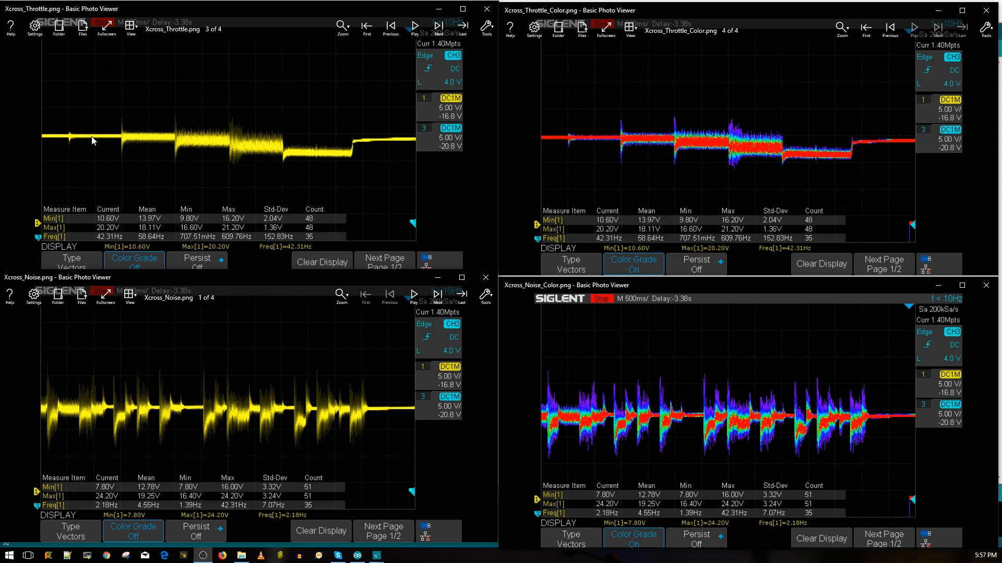
{"action": "mouse_move", "coordinate": [163, 142]}
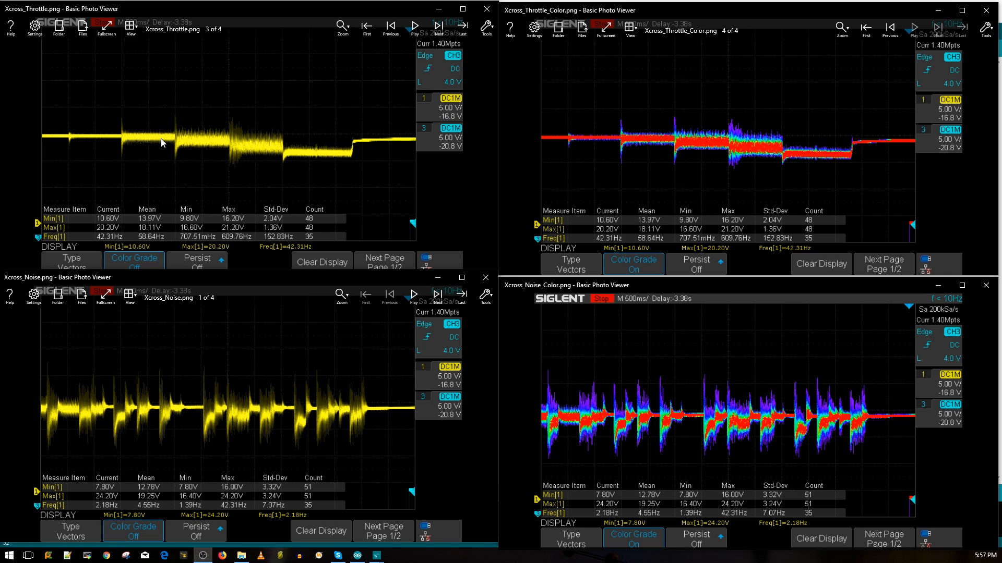
{"action": "mouse_move", "coordinate": [310, 179]}
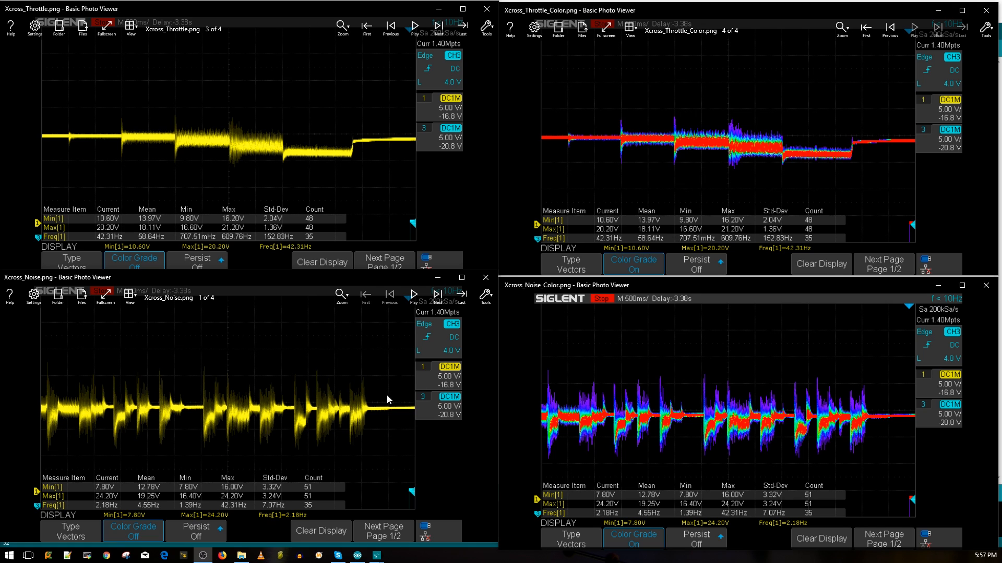
{"action": "mouse_move", "coordinate": [217, 248]}
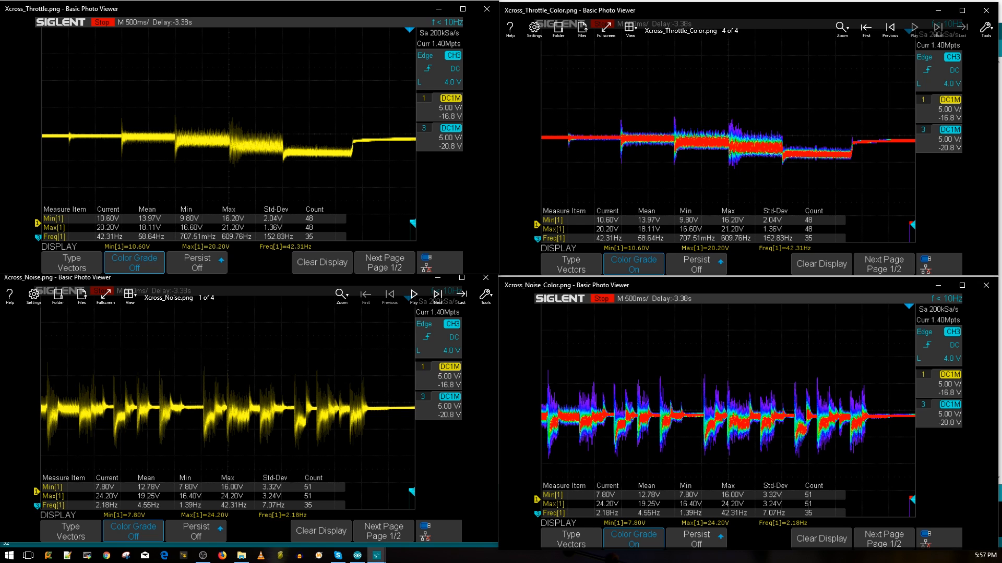
- Bring the Tekko32 4-in-1 throttle noise capture forward for comparison in the lower-right tile
{"action": "left_click", "coordinate": [912, 33]}
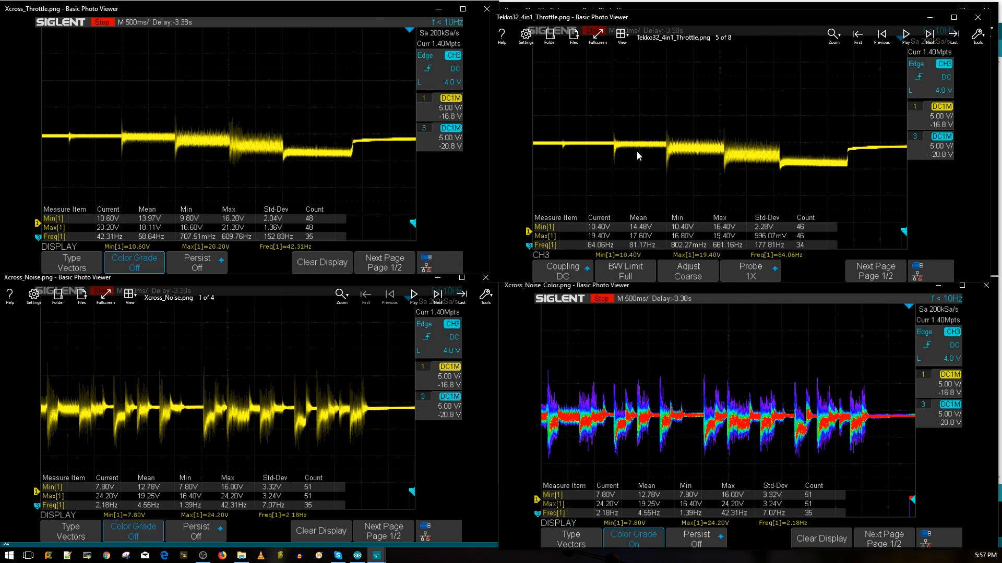
{"action": "mouse_move", "coordinate": [582, 173]}
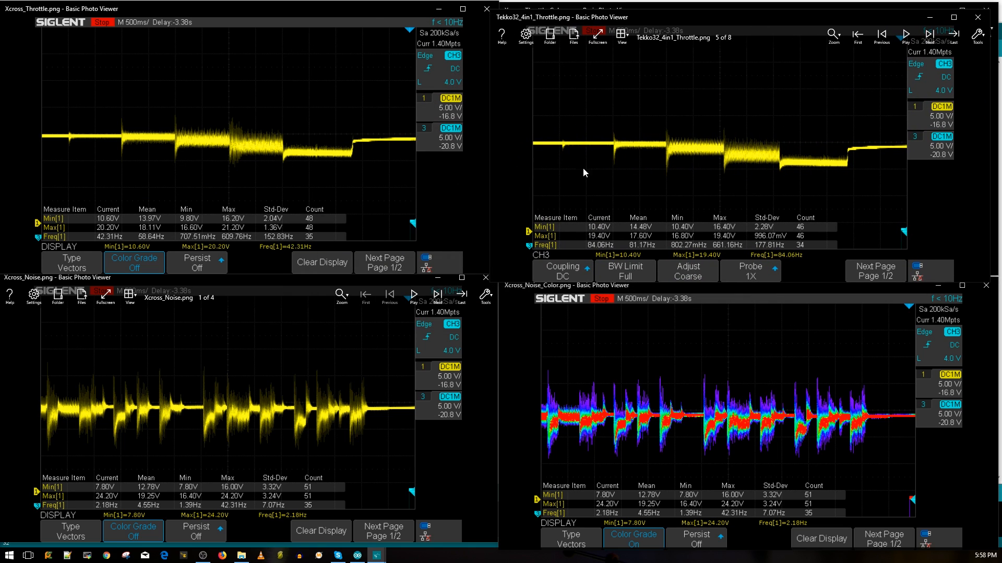
{"action": "mouse_move", "coordinate": [618, 155]}
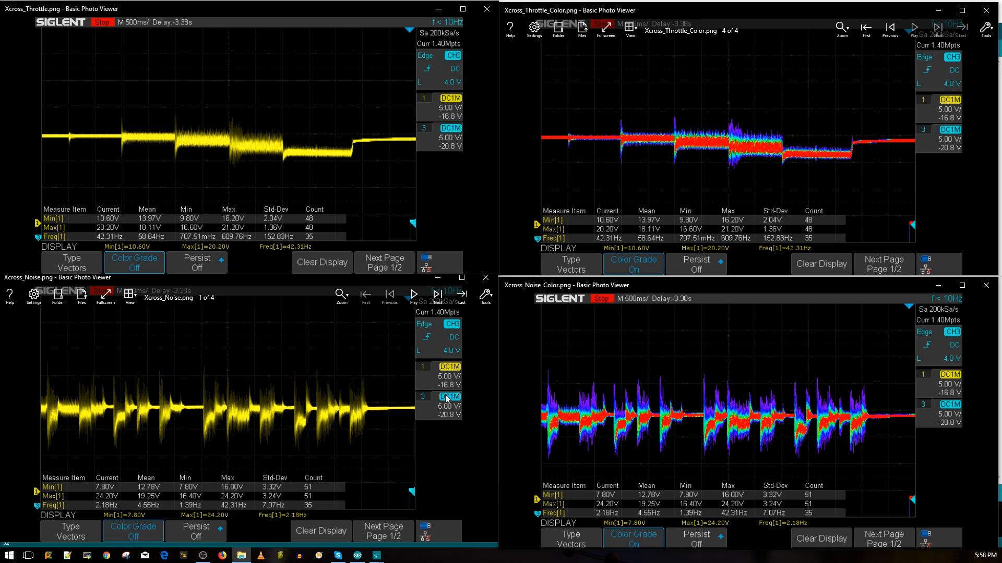
{"action": "mouse_move", "coordinate": [572, 385]}
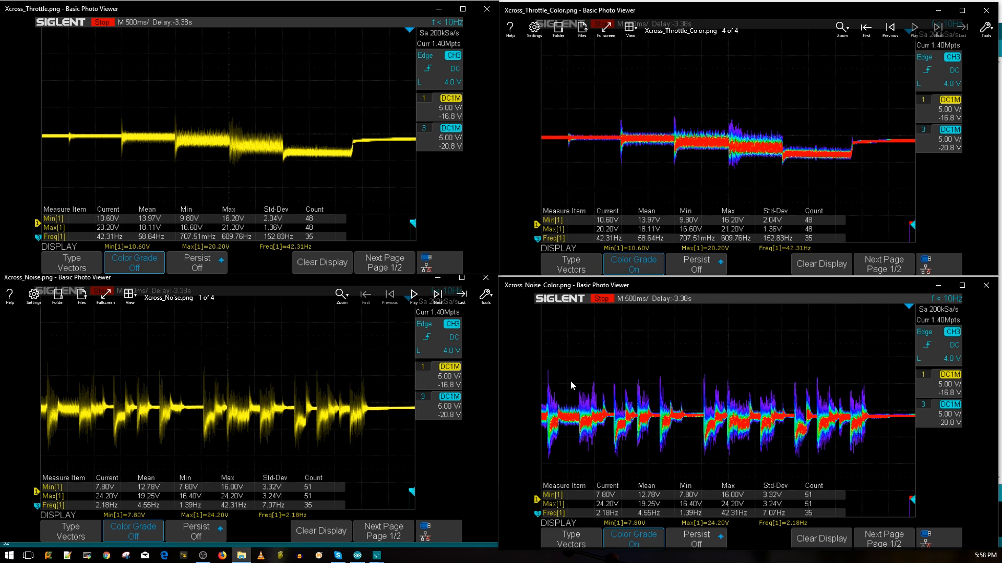
{"action": "mouse_move", "coordinate": [594, 385]}
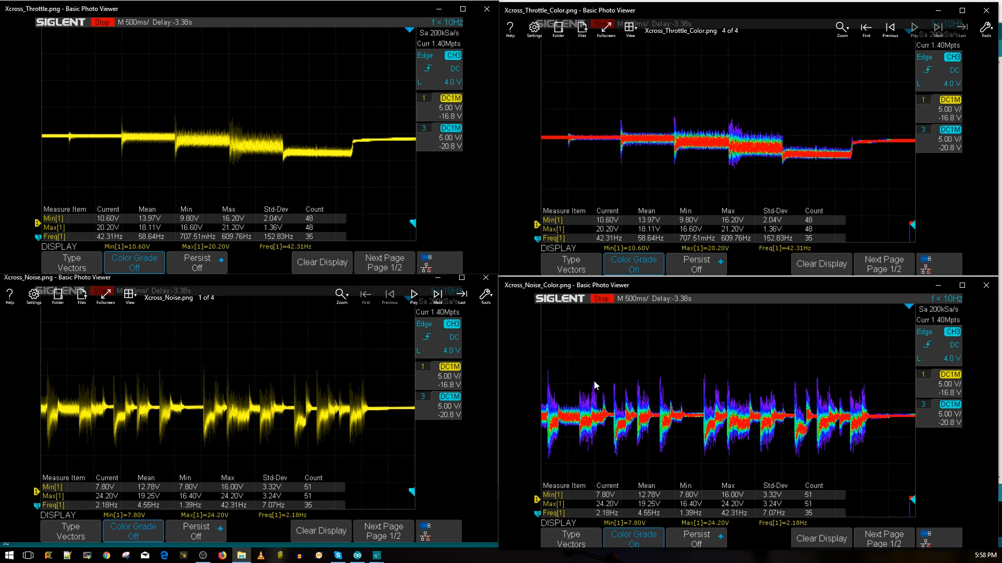
{"action": "mouse_move", "coordinate": [712, 395]}
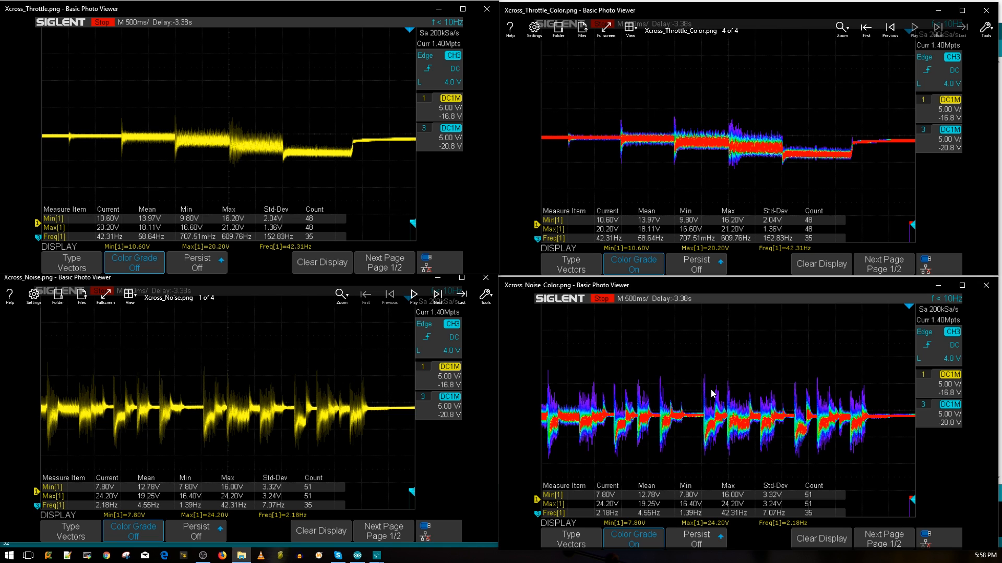
{"action": "mouse_move", "coordinate": [765, 399]}
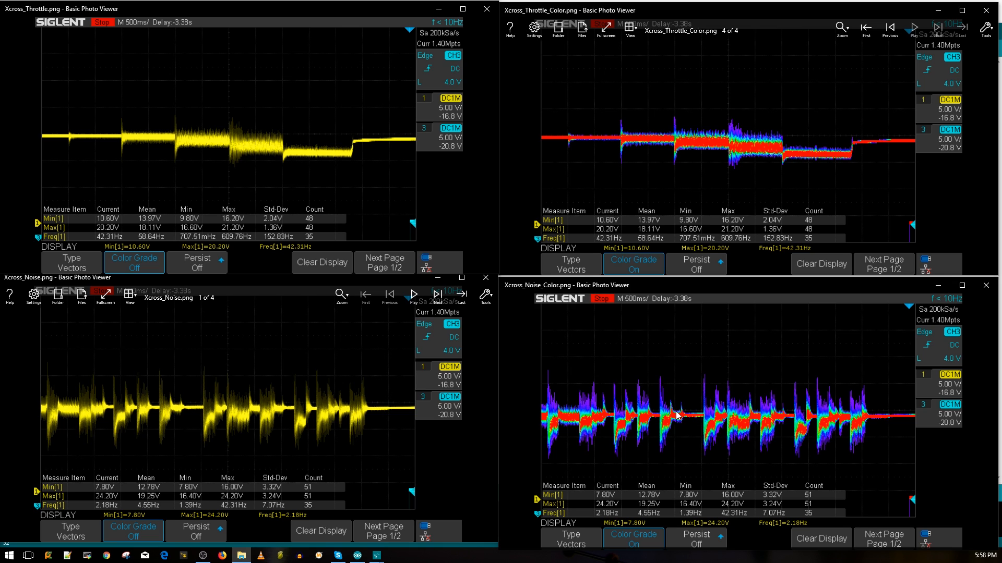
{"action": "mouse_move", "coordinate": [646, 400]}
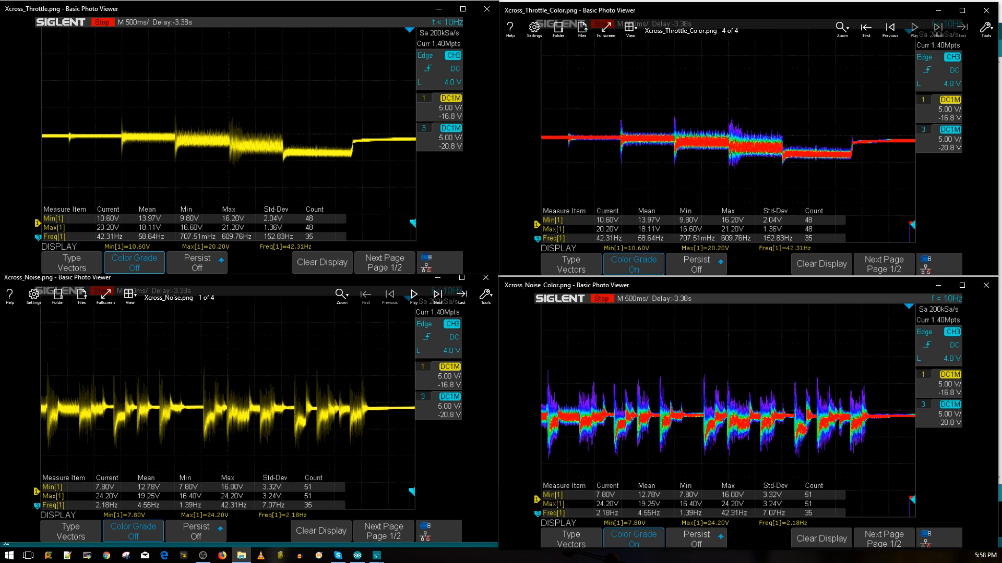
{"action": "mouse_move", "coordinate": [549, 427]}
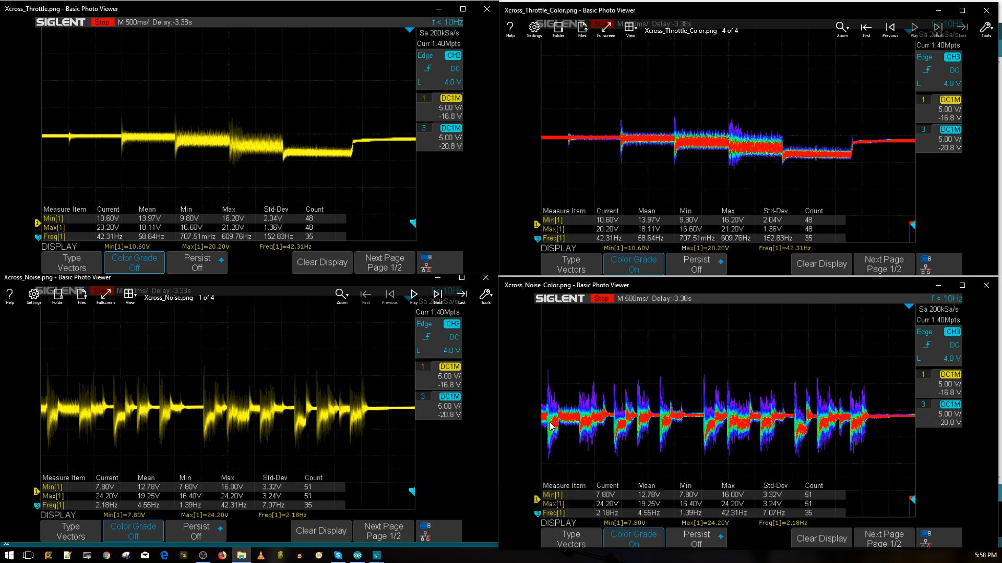
{"action": "mouse_move", "coordinate": [500, 405]}
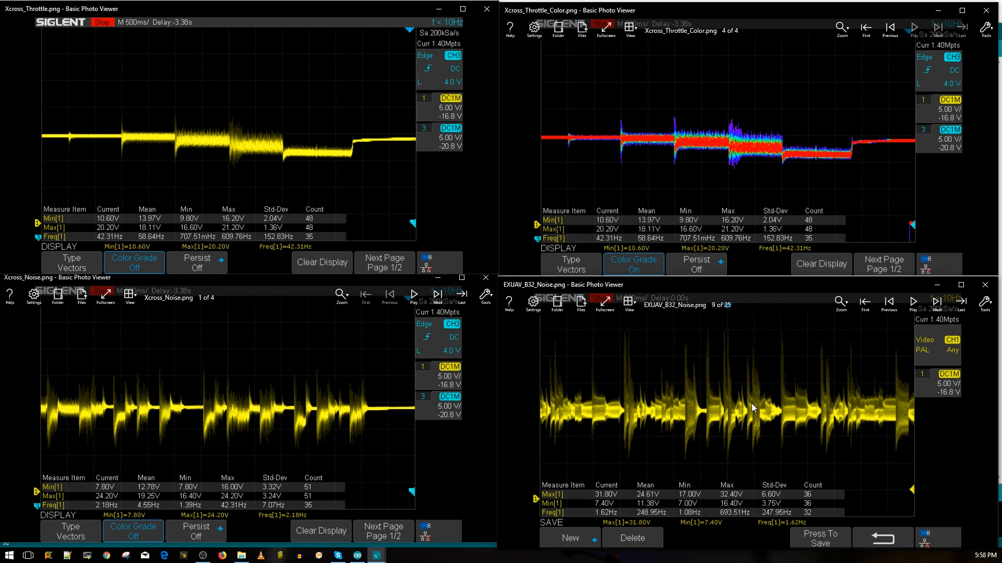
{"action": "mouse_move", "coordinate": [349, 405]}
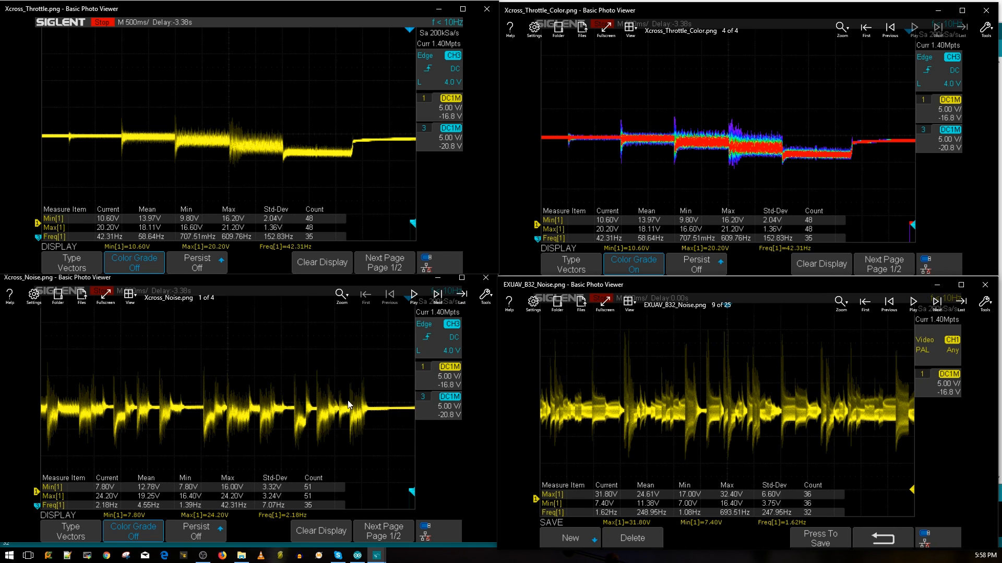
{"action": "mouse_move", "coordinate": [234, 395]}
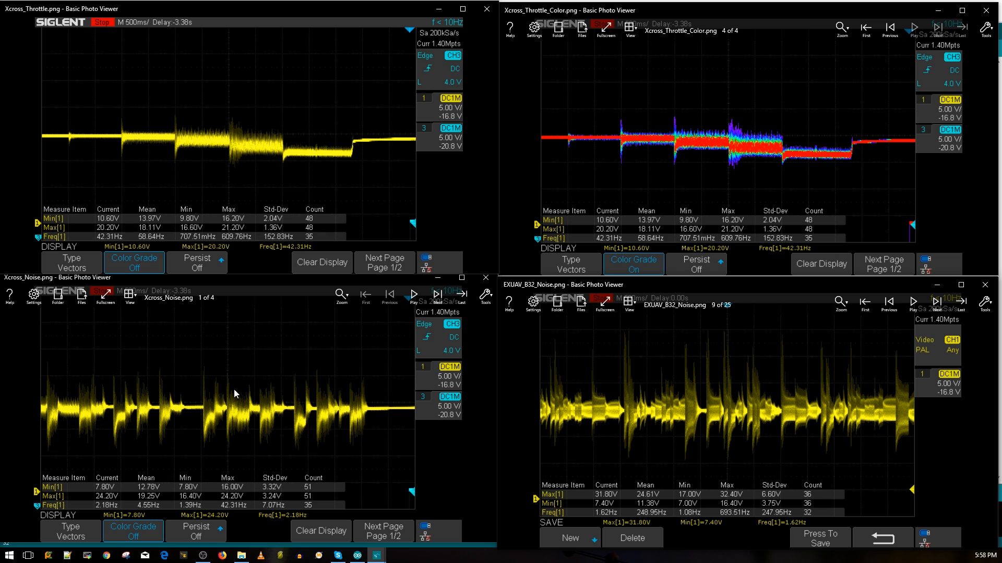
{"action": "mouse_move", "coordinate": [985, 285]}
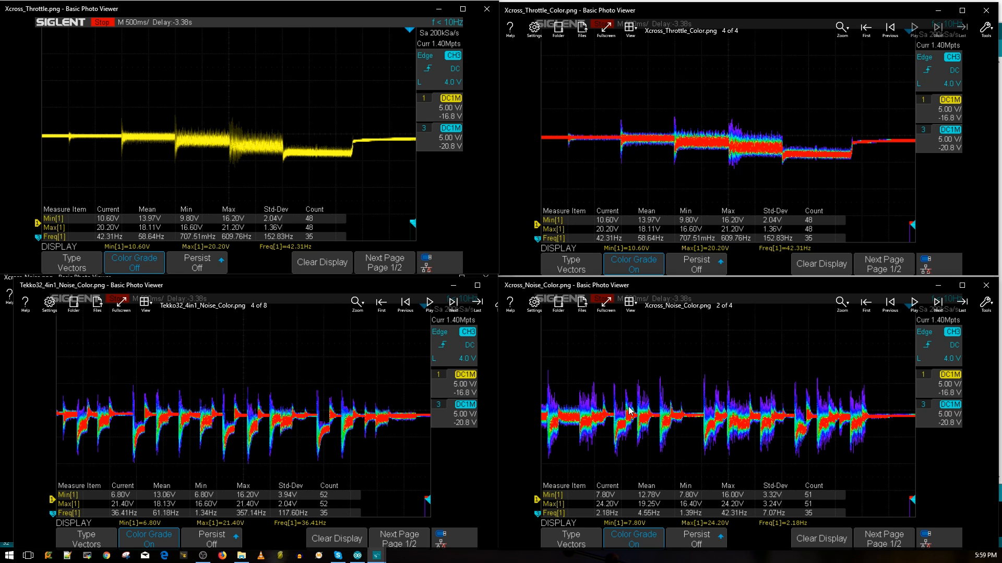
{"action": "mouse_move", "coordinate": [657, 424]}
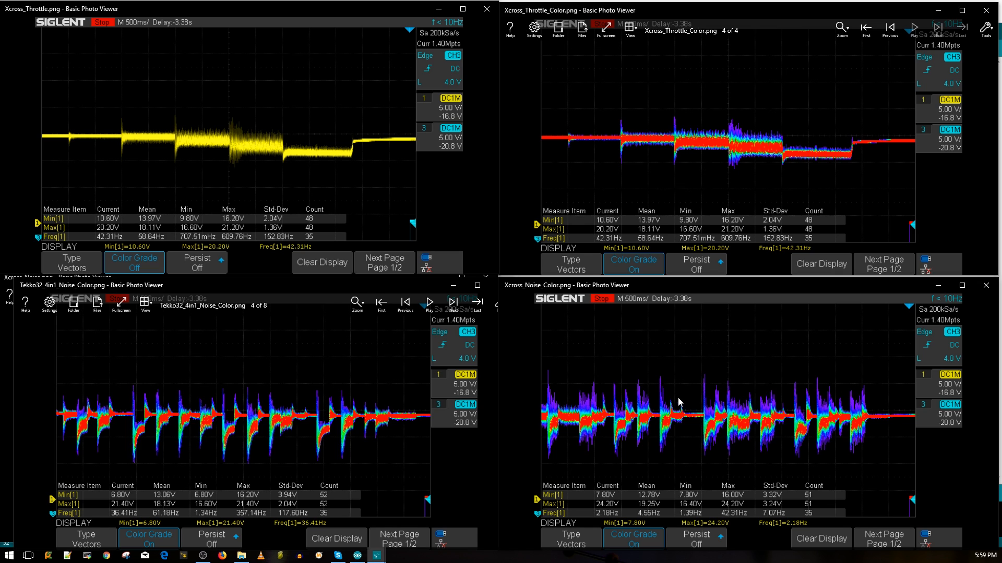
{"action": "mouse_move", "coordinate": [670, 376]}
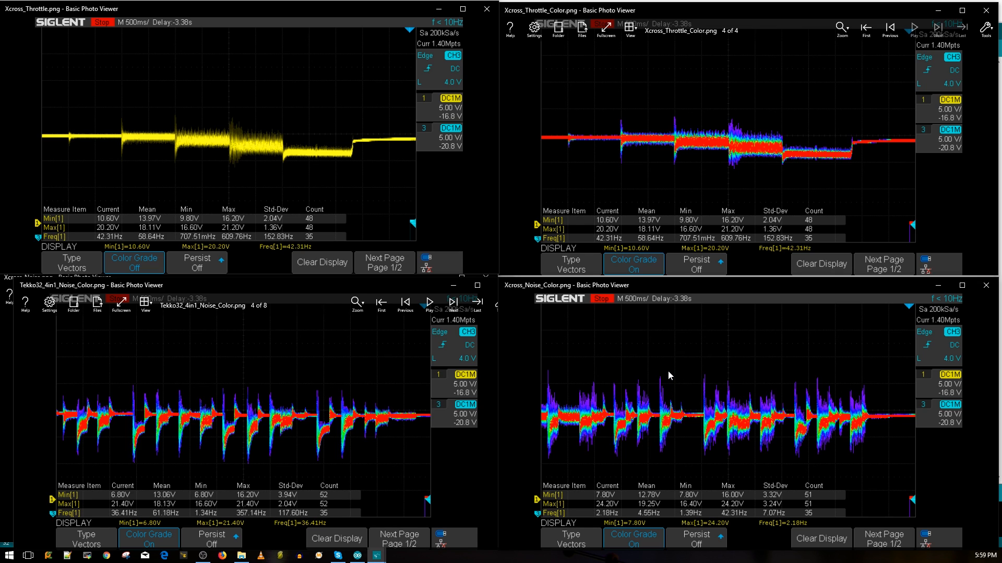
{"action": "mouse_move", "coordinate": [786, 405]}
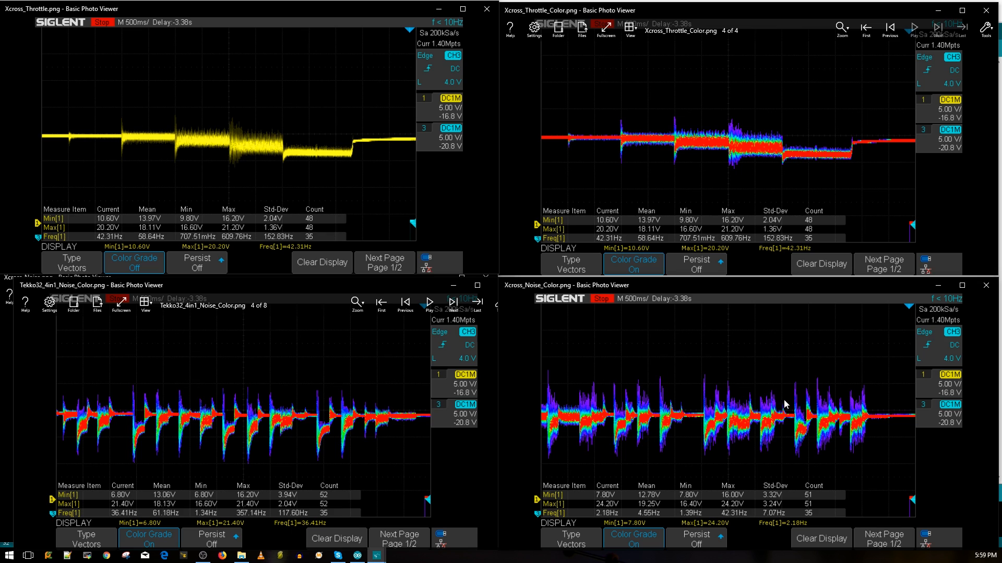
{"action": "mouse_move", "coordinate": [764, 417]}
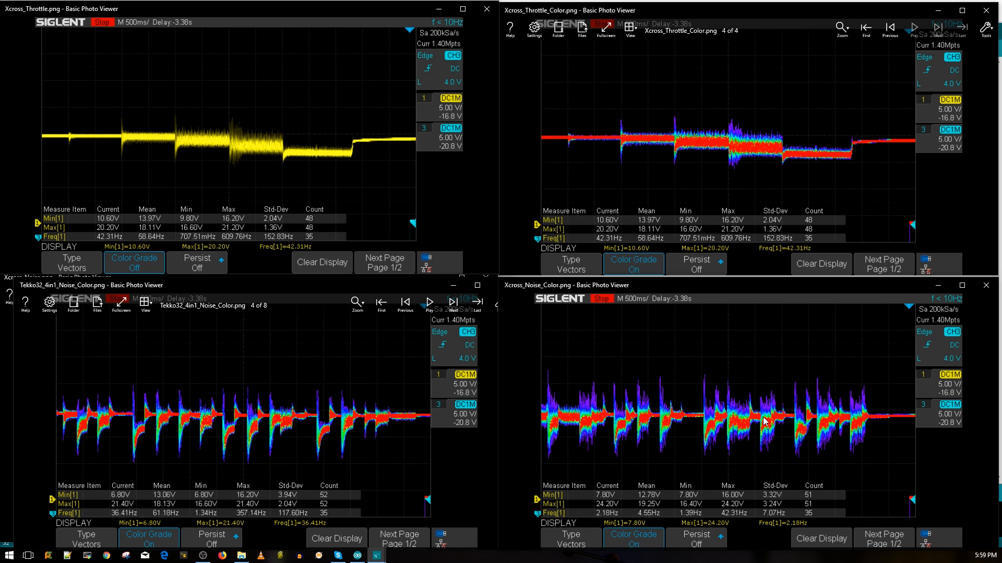
{"action": "mouse_move", "coordinate": [739, 370]}
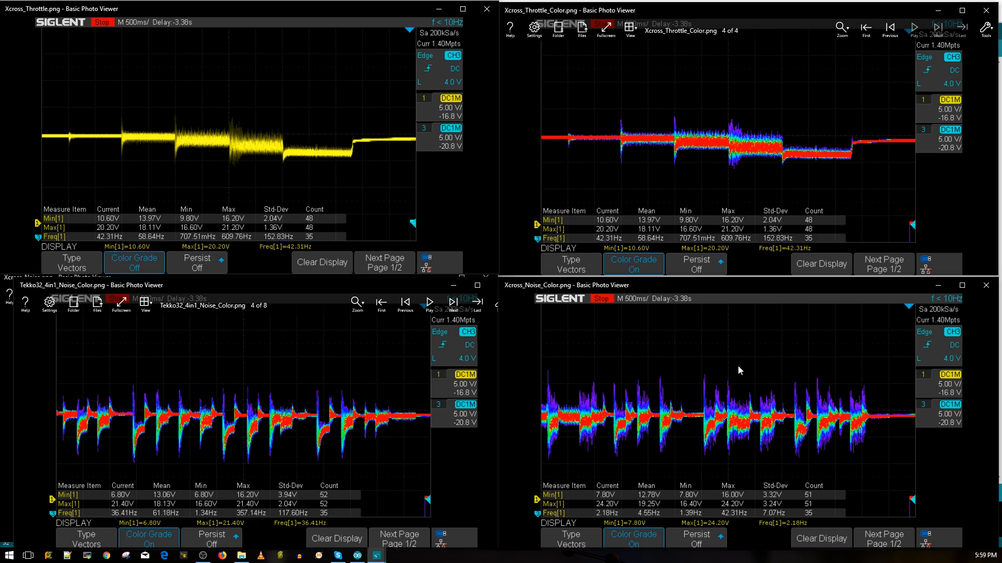
{"action": "mouse_move", "coordinate": [755, 402]}
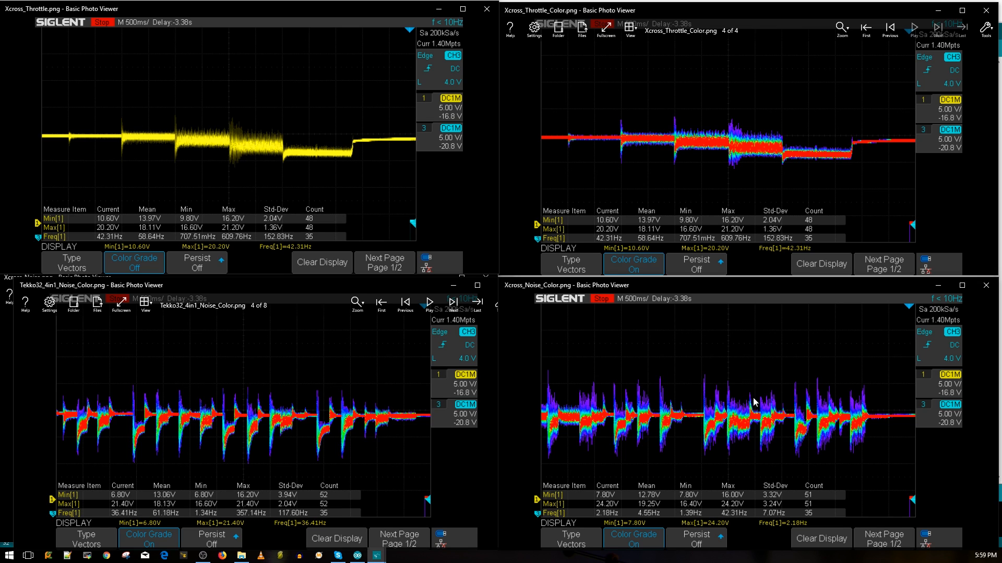
{"action": "mouse_move", "coordinate": [693, 421]}
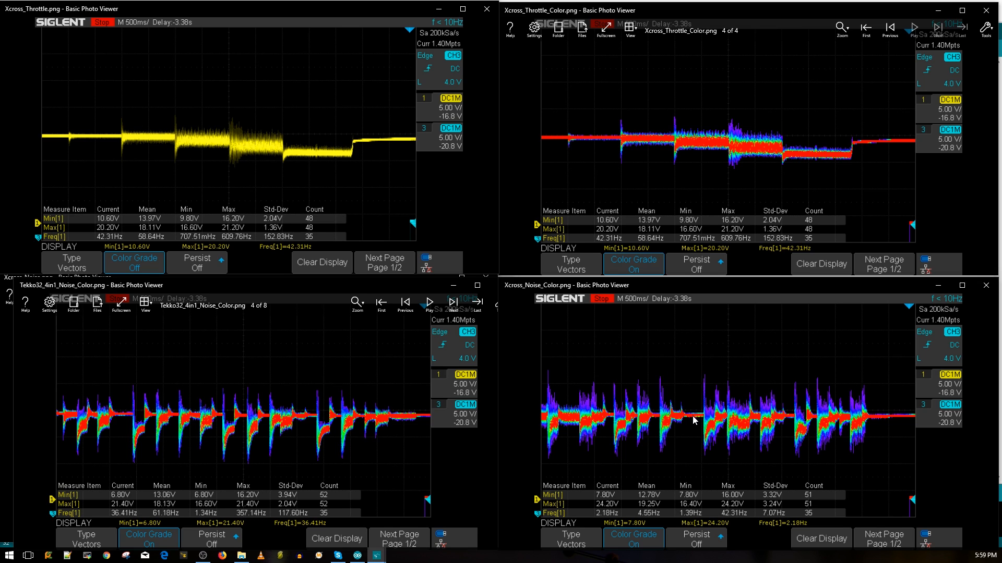
{"action": "mouse_move", "coordinate": [708, 396]}
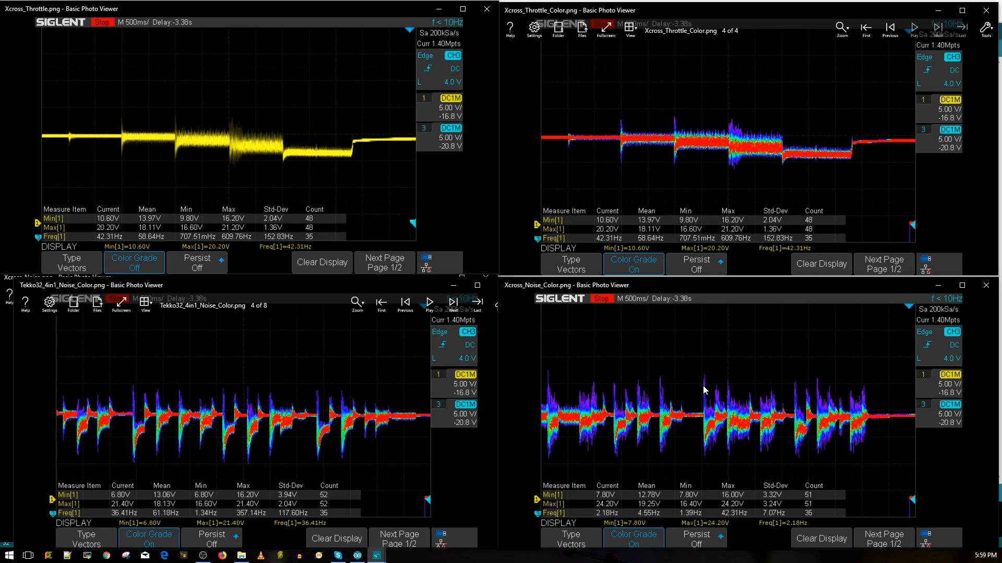
{"action": "mouse_move", "coordinate": [721, 390]}
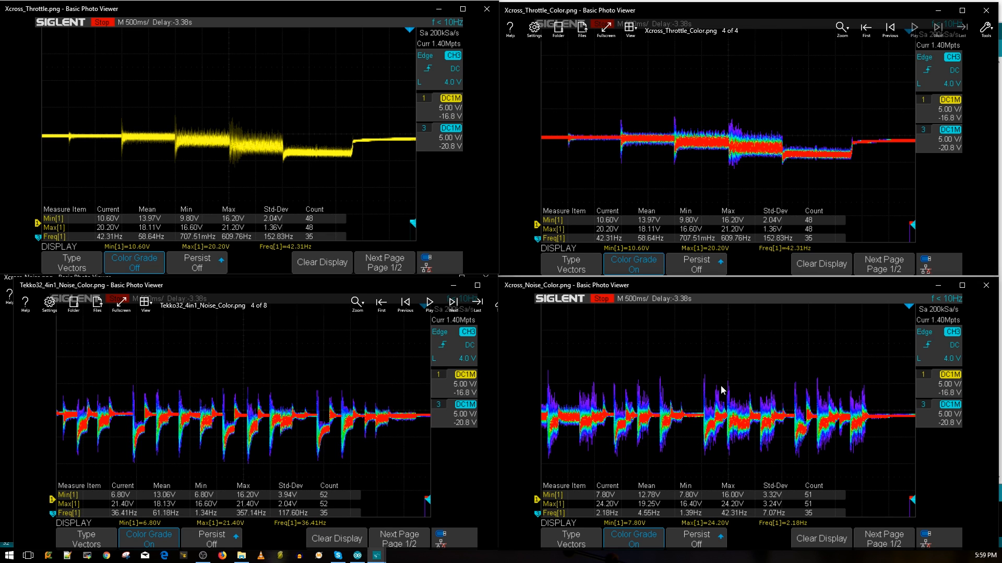
{"action": "mouse_move", "coordinate": [744, 400]}
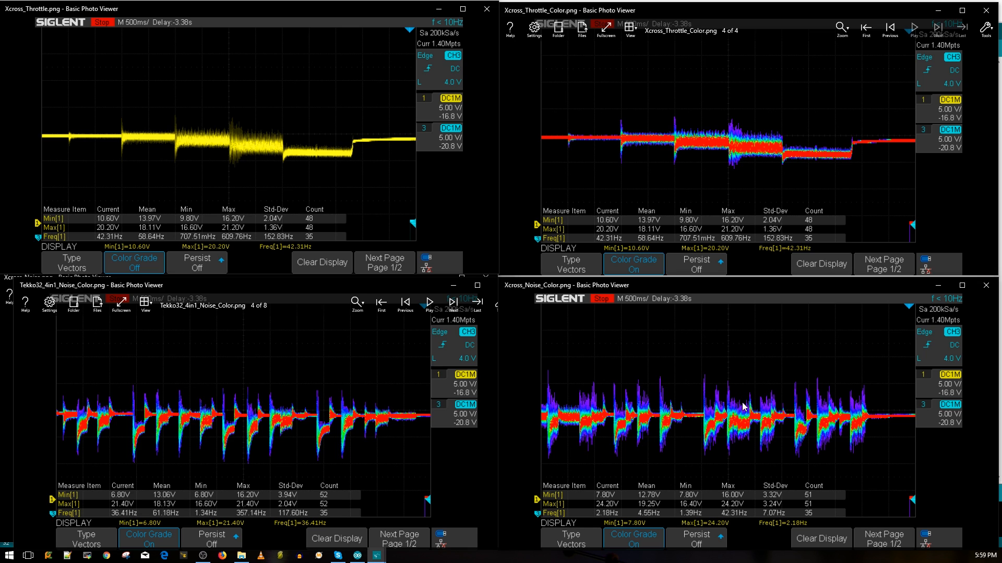
{"action": "mouse_move", "coordinate": [751, 411]}
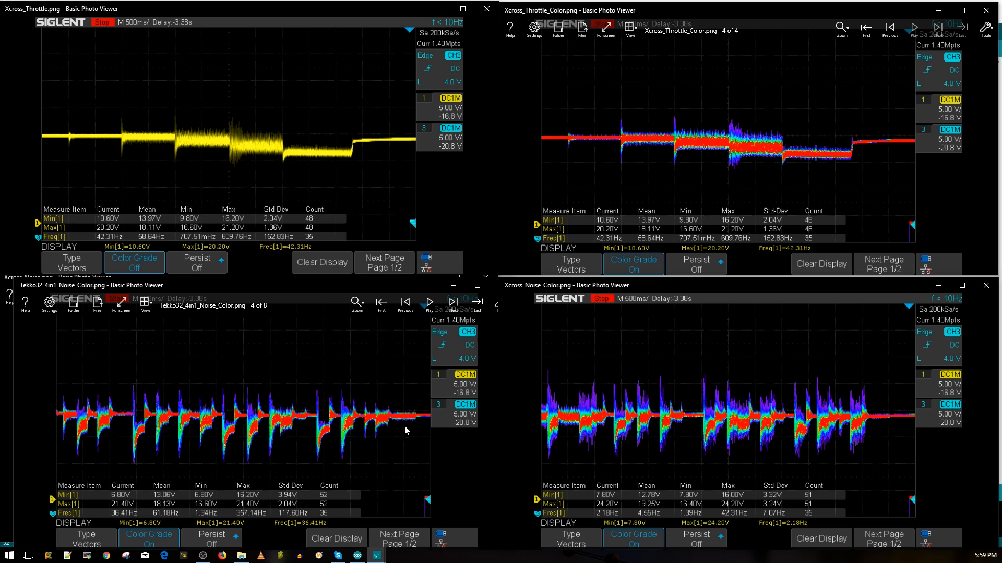
{"action": "mouse_move", "coordinate": [348, 428]}
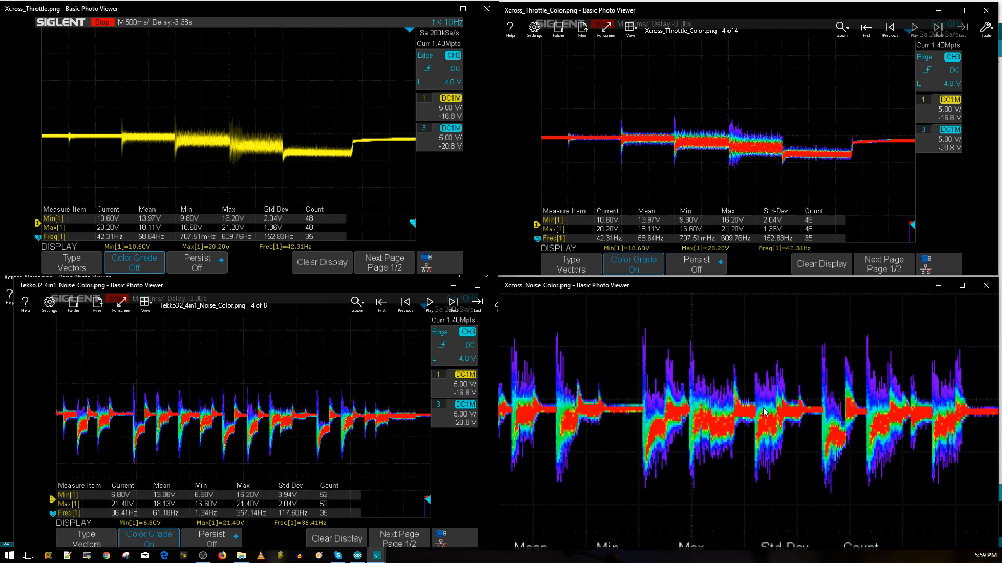
{"action": "mouse_move", "coordinate": [720, 398]}
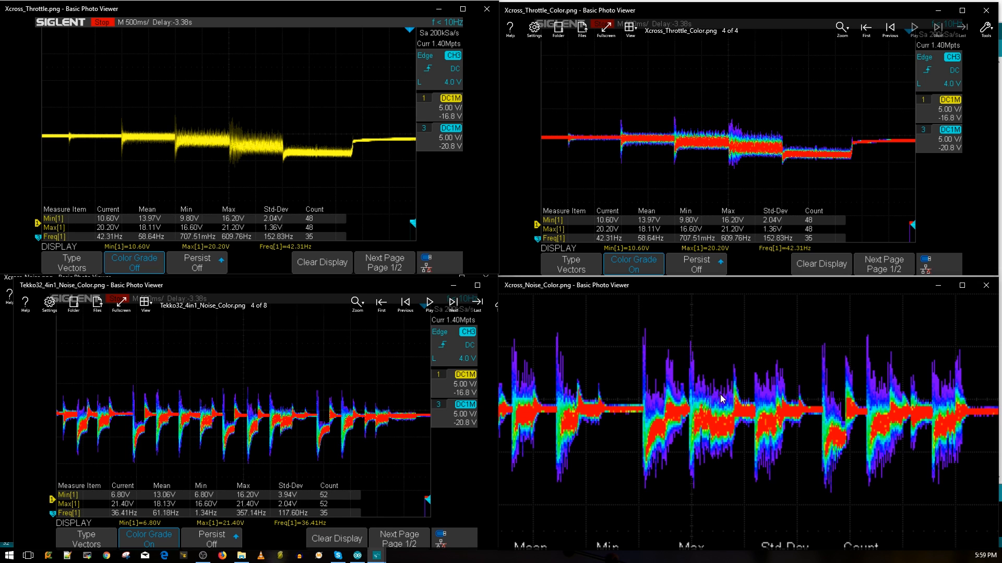
{"action": "mouse_move", "coordinate": [692, 397]}
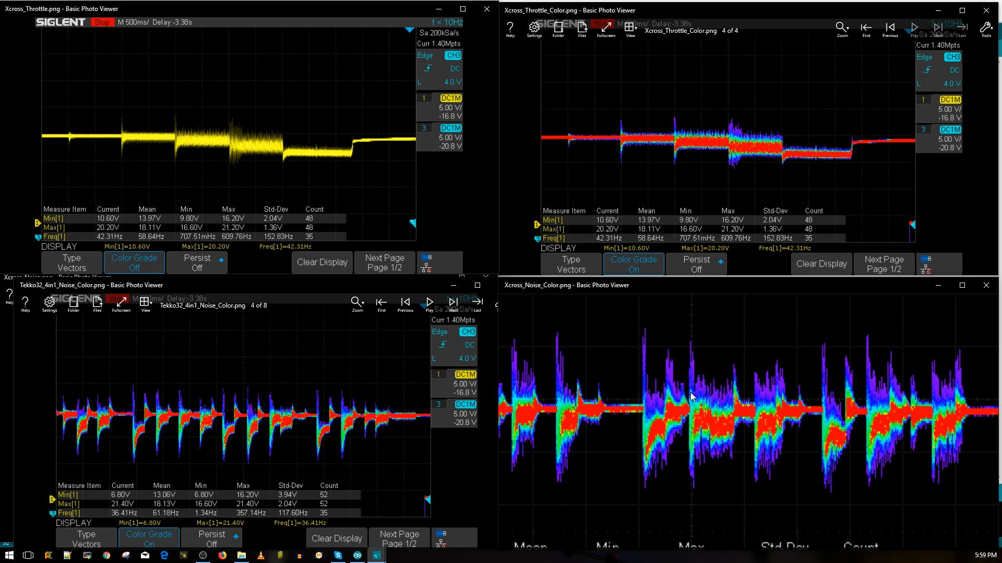
{"action": "mouse_move", "coordinate": [627, 430]}
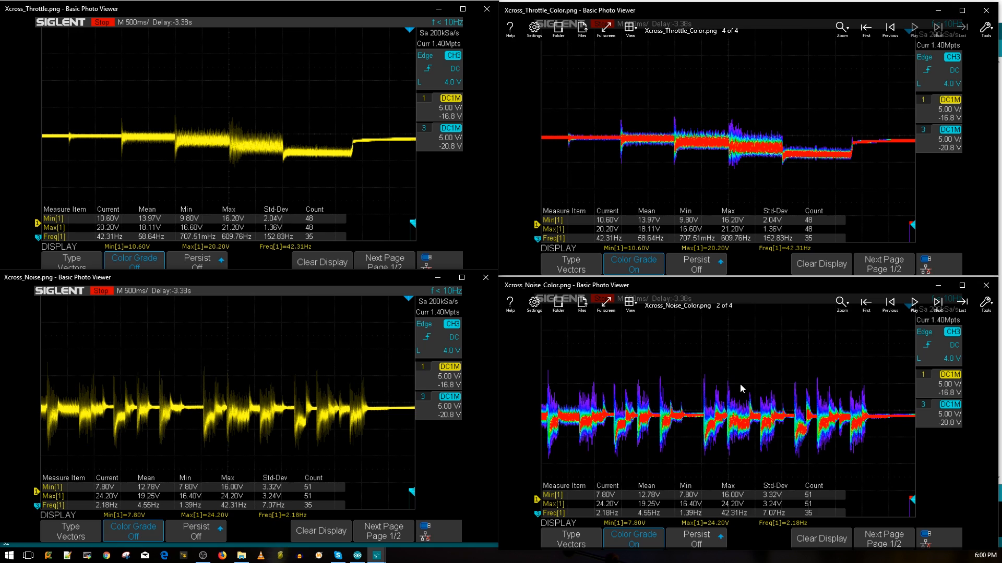
{"action": "mouse_move", "coordinate": [748, 350]}
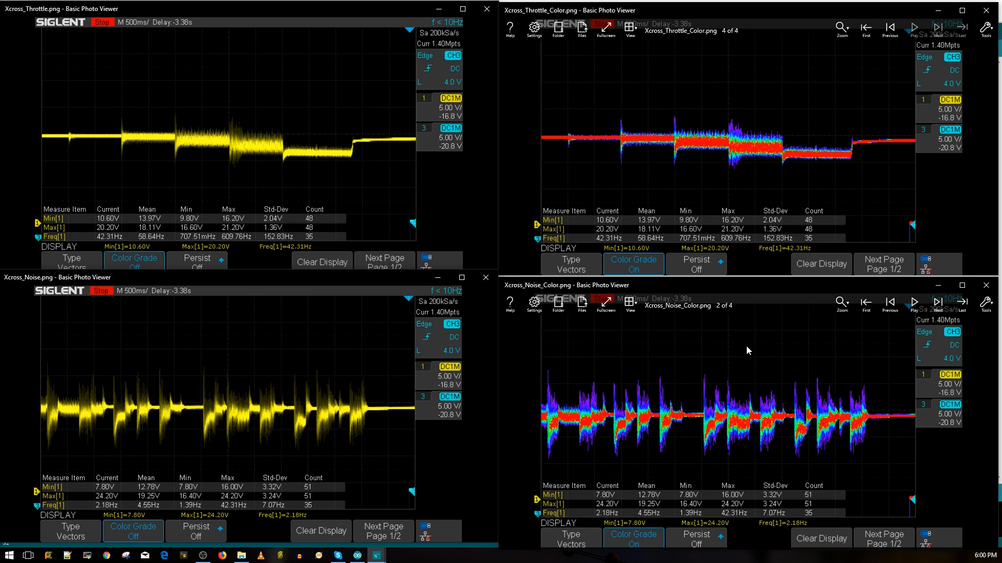
{"action": "mouse_move", "coordinate": [780, 333]}
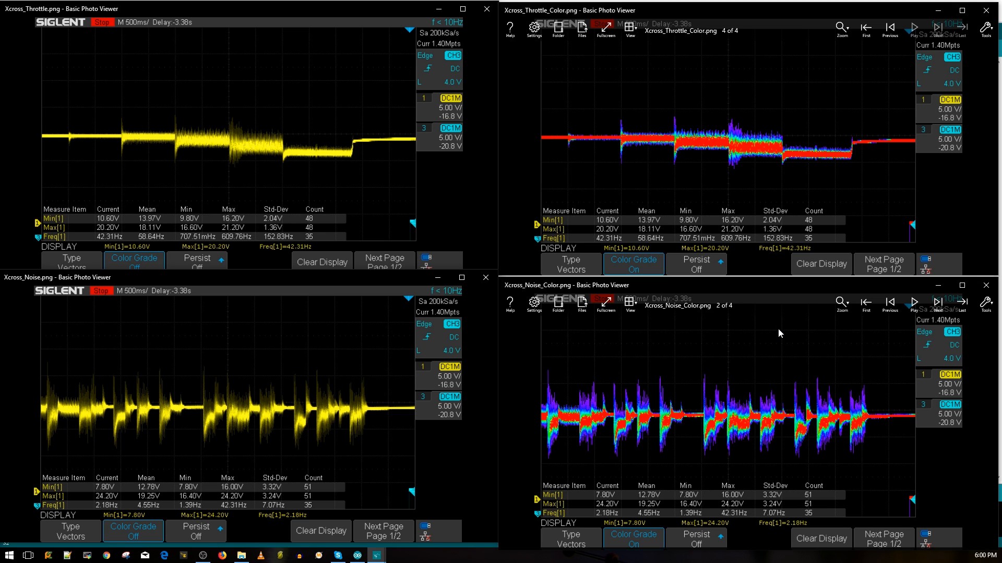
{"action": "mouse_move", "coordinate": [733, 401]}
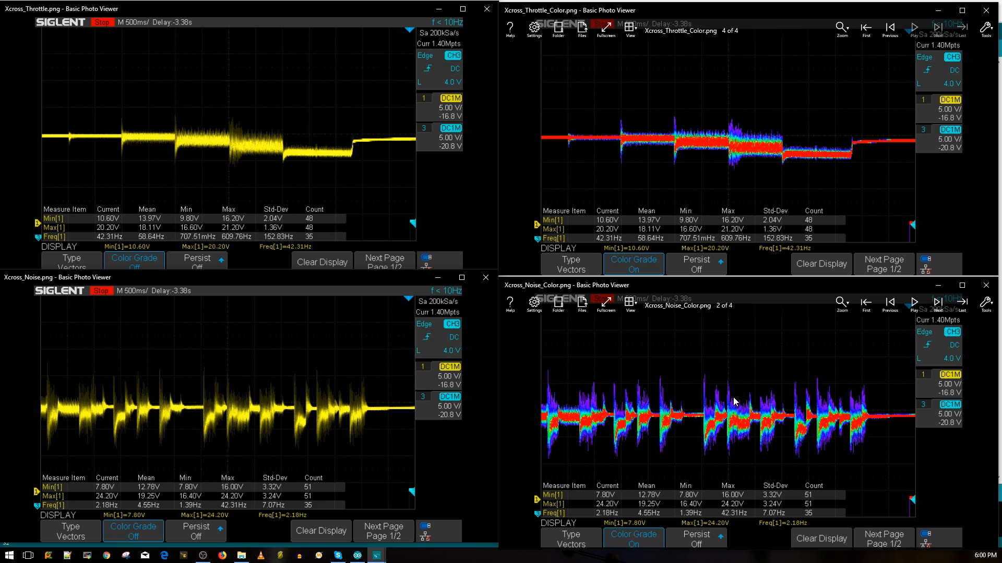
{"action": "mouse_move", "coordinate": [721, 400]}
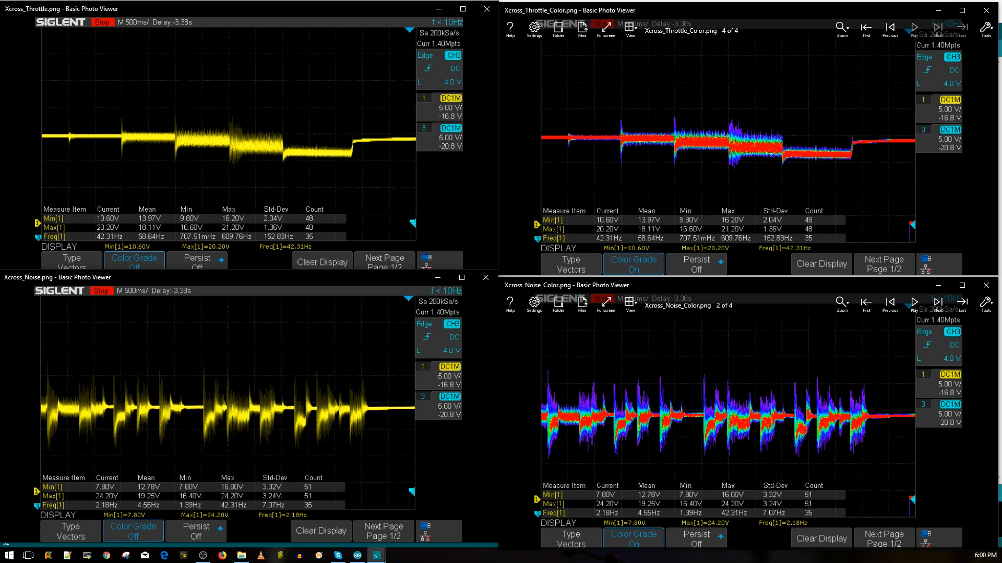
{"action": "mouse_move", "coordinate": [726, 398]}
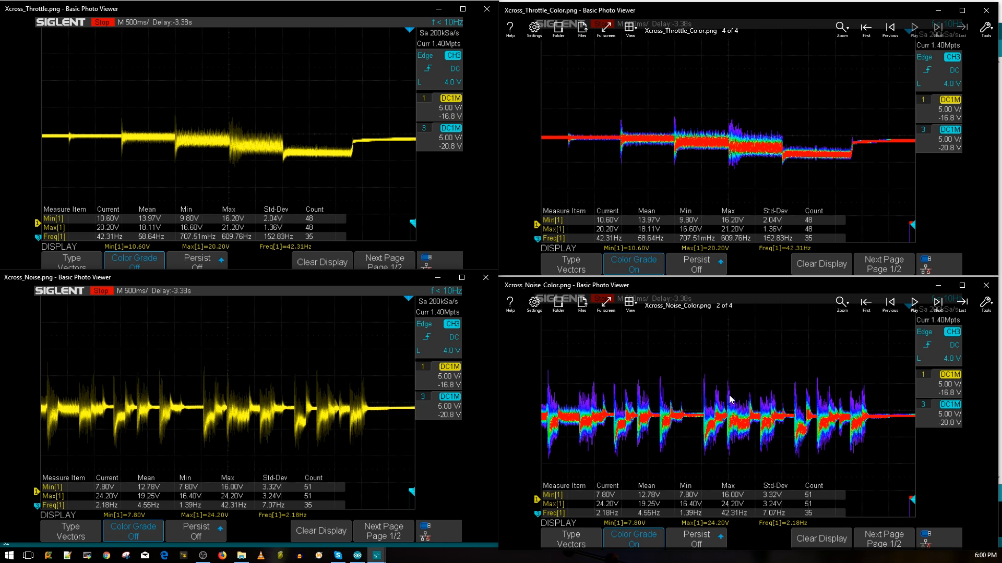
{"action": "mouse_move", "coordinate": [486, 386]}
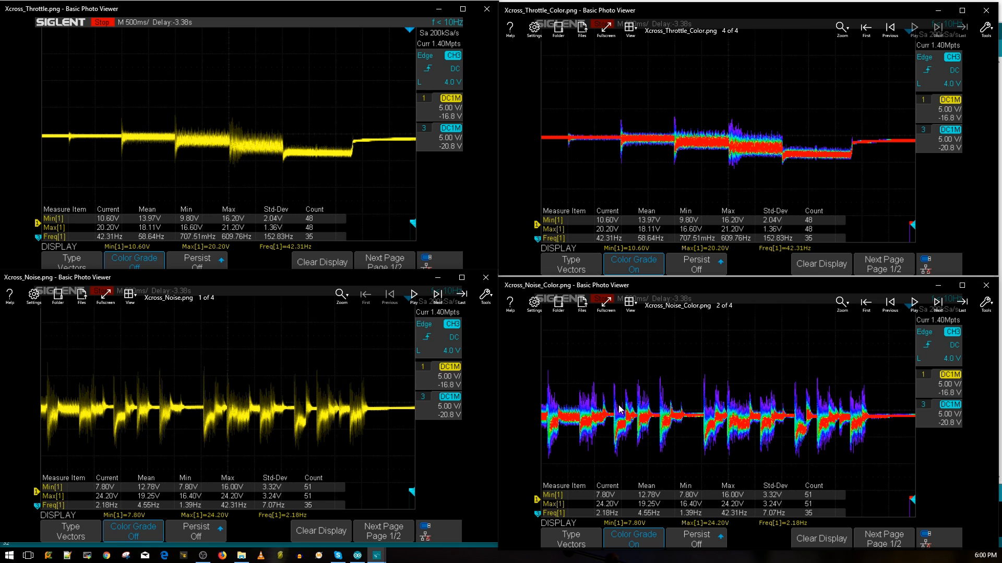
{"action": "mouse_move", "coordinate": [765, 409]}
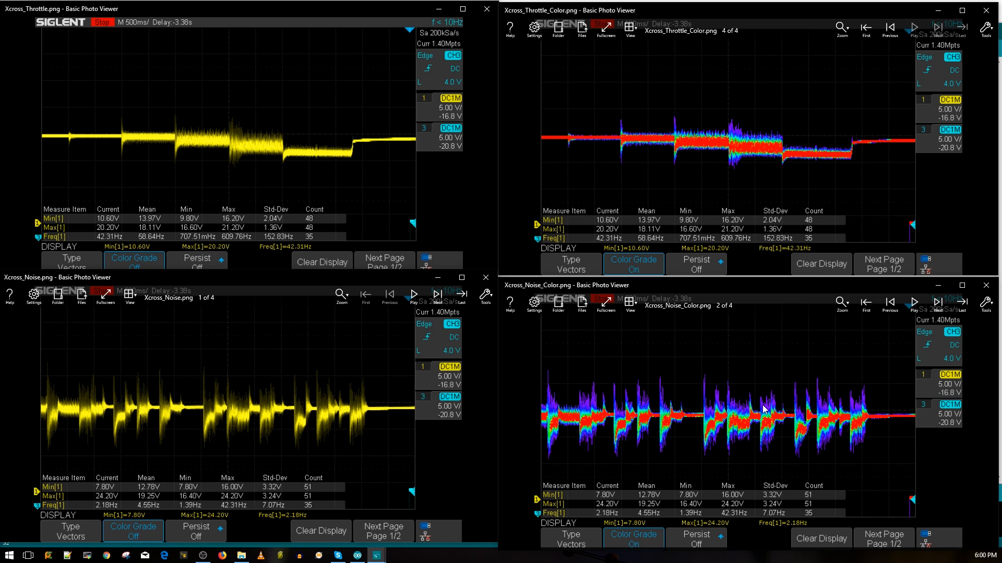
{"action": "mouse_move", "coordinate": [844, 399]}
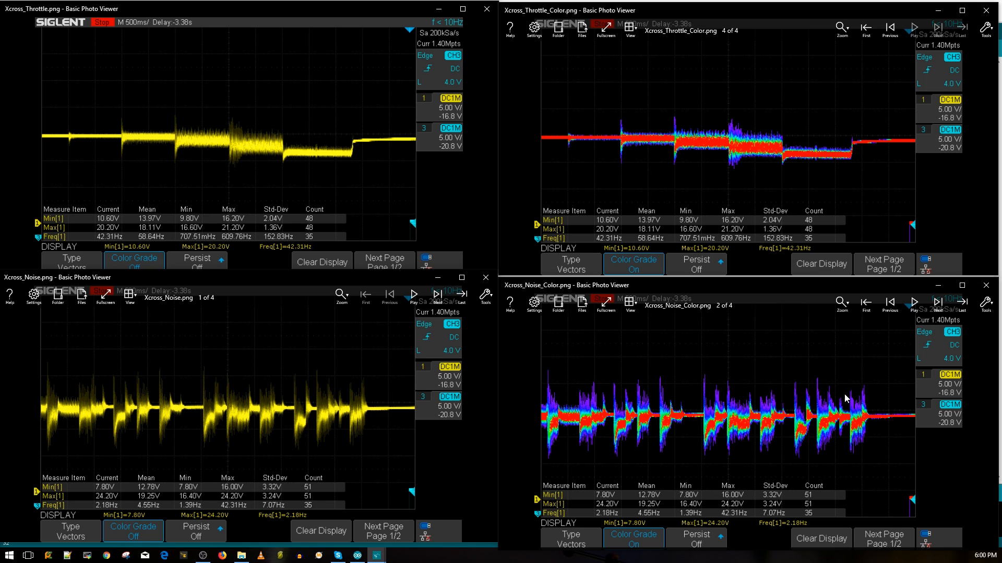
{"action": "mouse_move", "coordinate": [659, 388]}
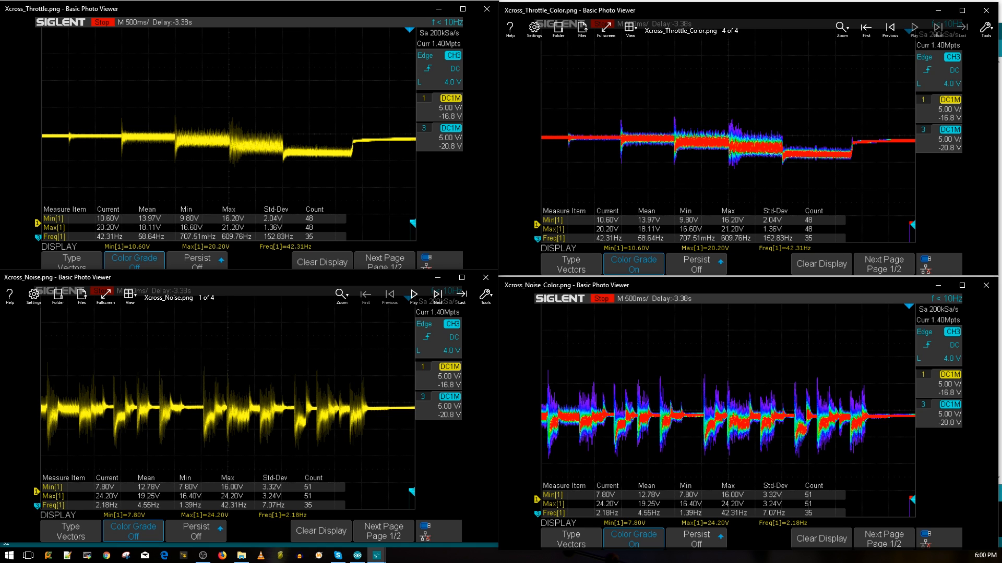
{"action": "mouse_move", "coordinate": [146, 414]}
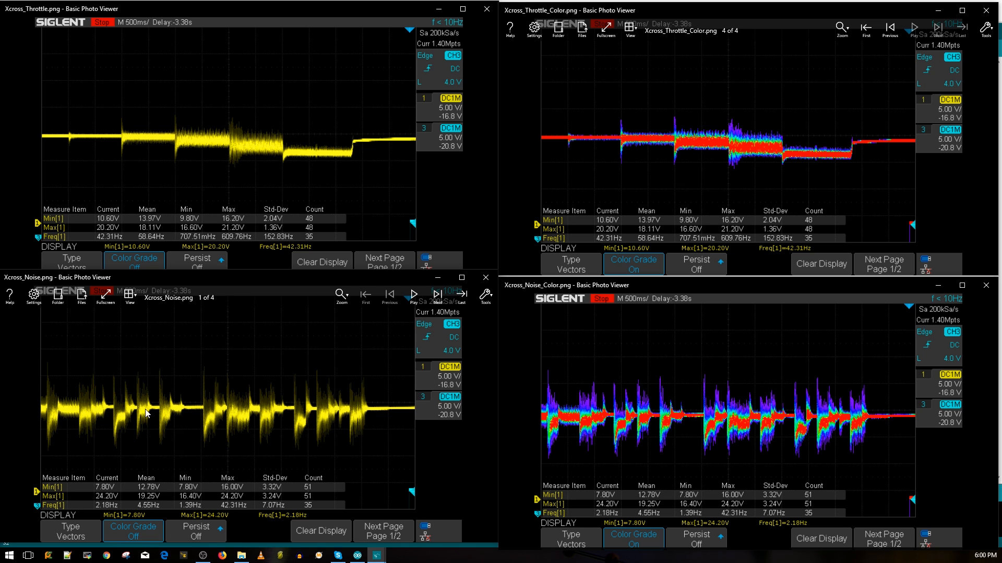